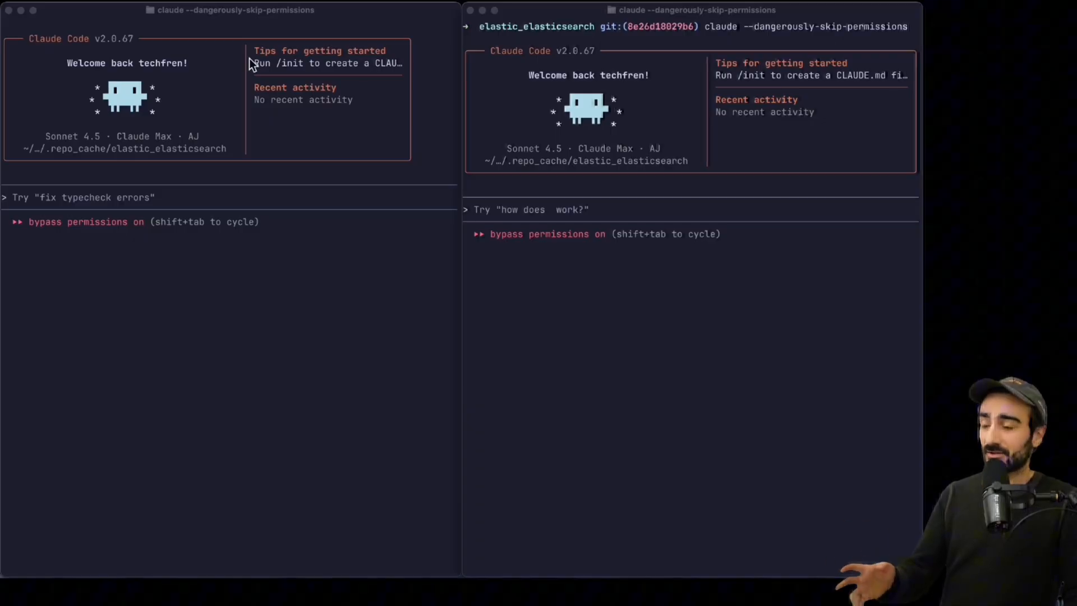
# Bring up the /mcp server manager in the left session to reach auggie-mcp's details.
pyautogui.write('/mcp')
pyautogui.click(230, 197)
pyautogui.write('/c')
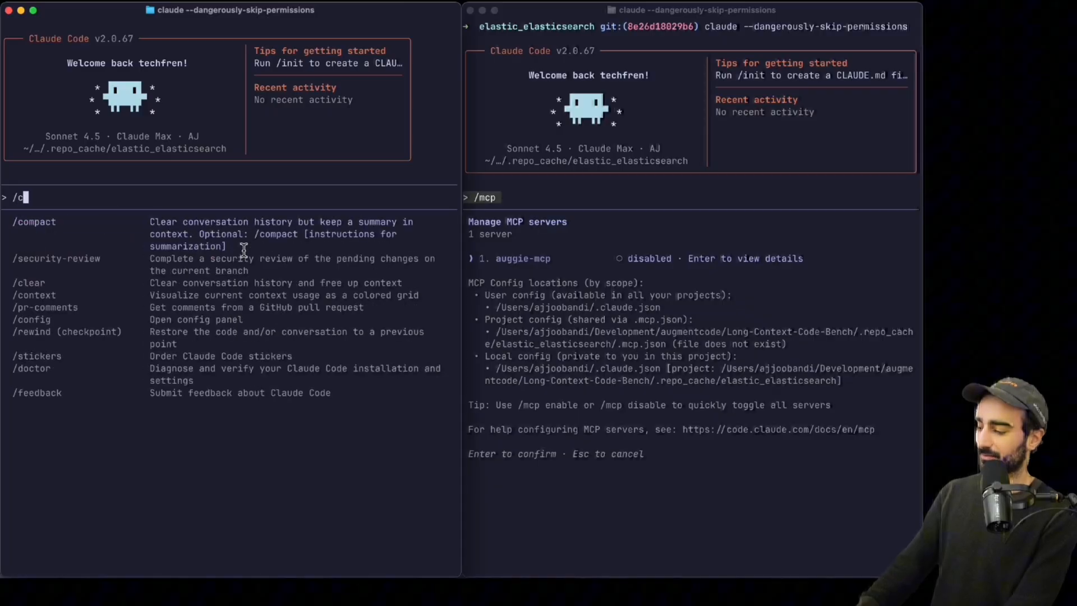
pyautogui.press('Backspace')
pyautogui.write('mcp')
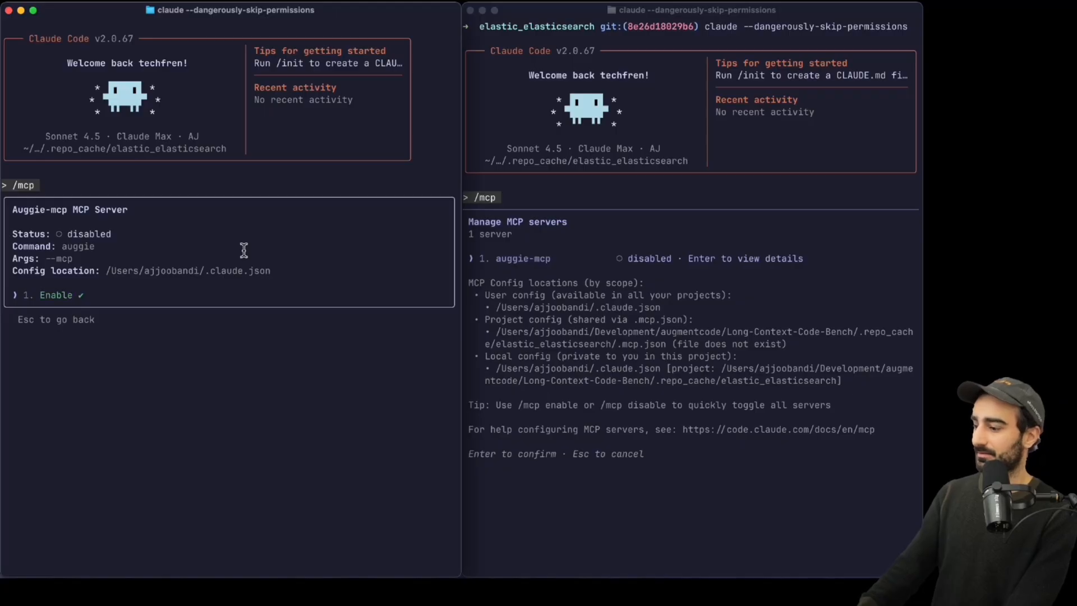
# Enable auggie-mcp and leave the blob-storage file-names question ready in both sessions.
pyautogui.press('Escape')
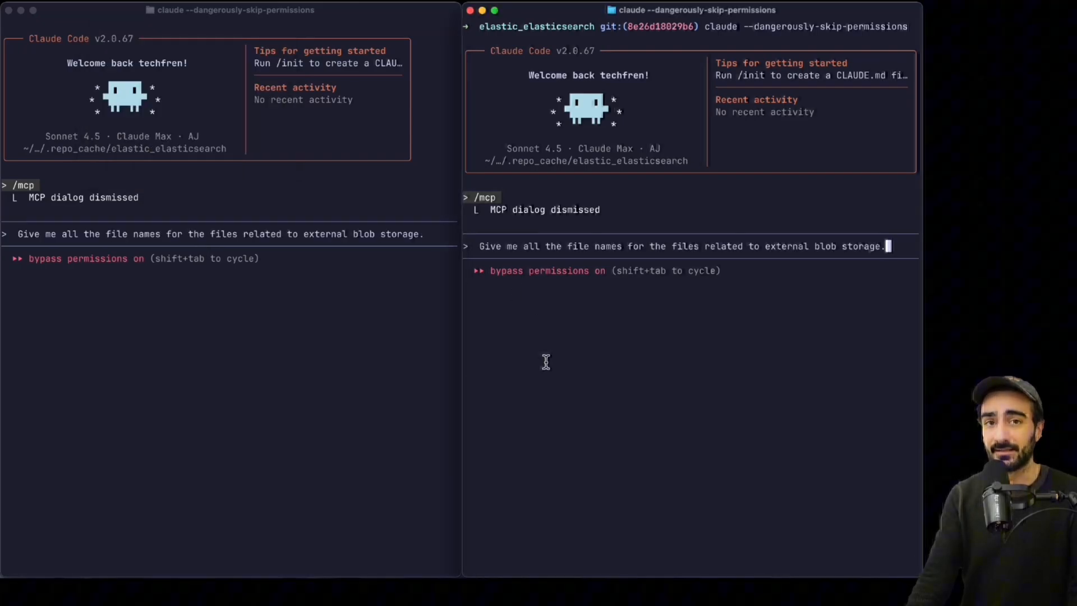
# Send the blob-storage question so both sessions list BlobStore files, the left via auggie-mcp retrieval.
pyautogui.press('Return')
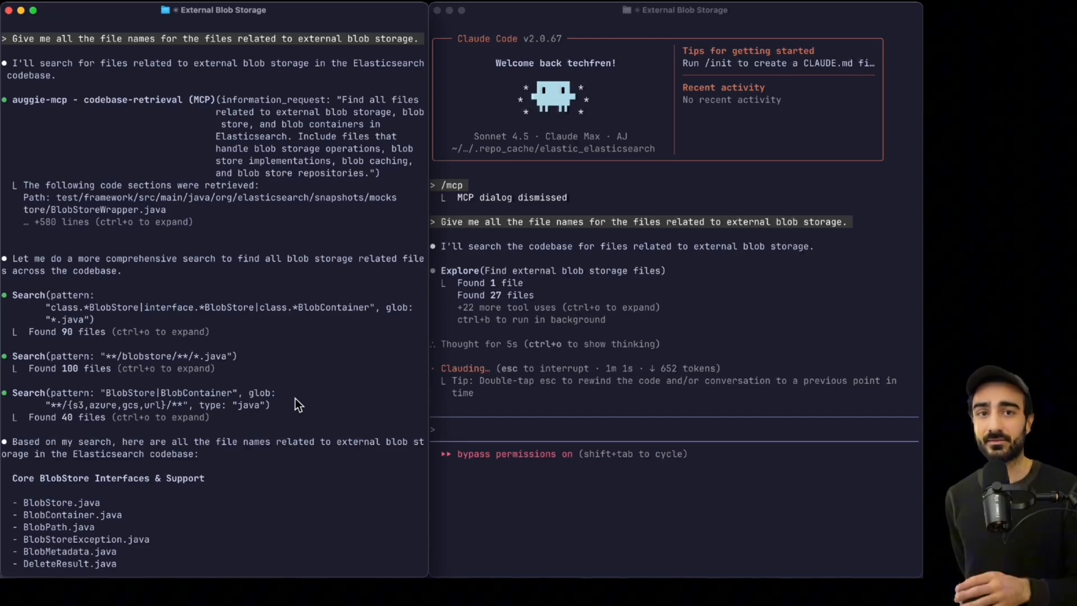
pyautogui.moveTo(3, 181)
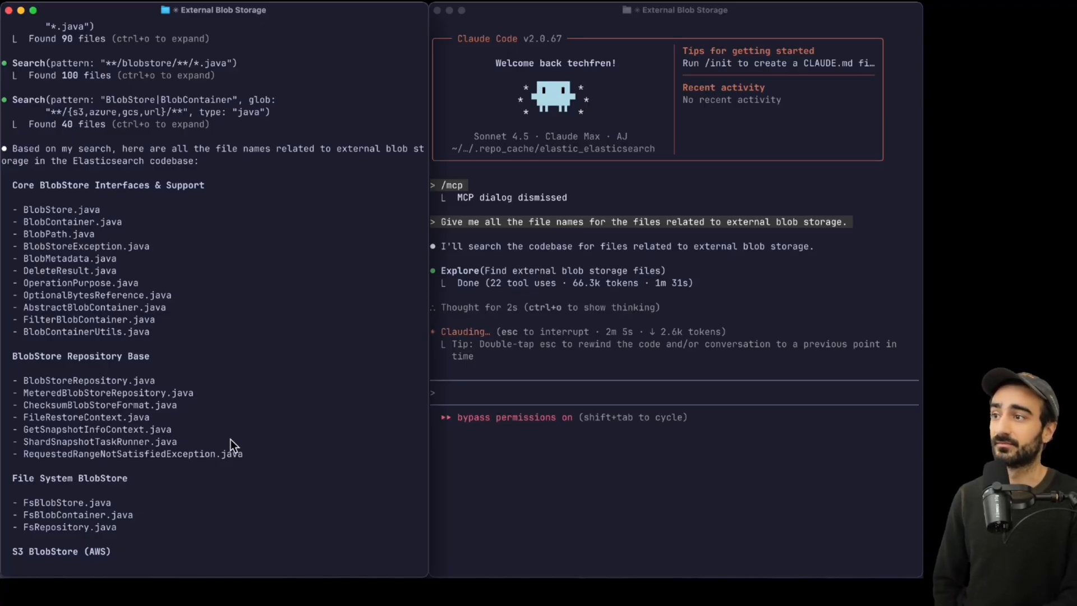
pyautogui.scroll(-3)
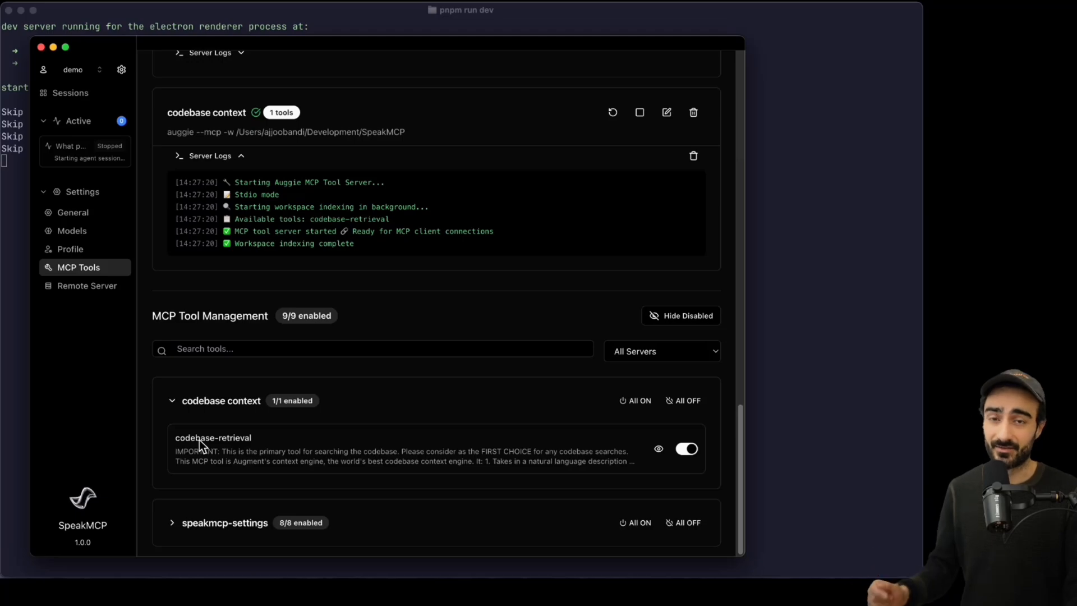
# Review the codebase context server's auggie launch command and codebase-retrieval tool setting.
pyautogui.scroll(3)
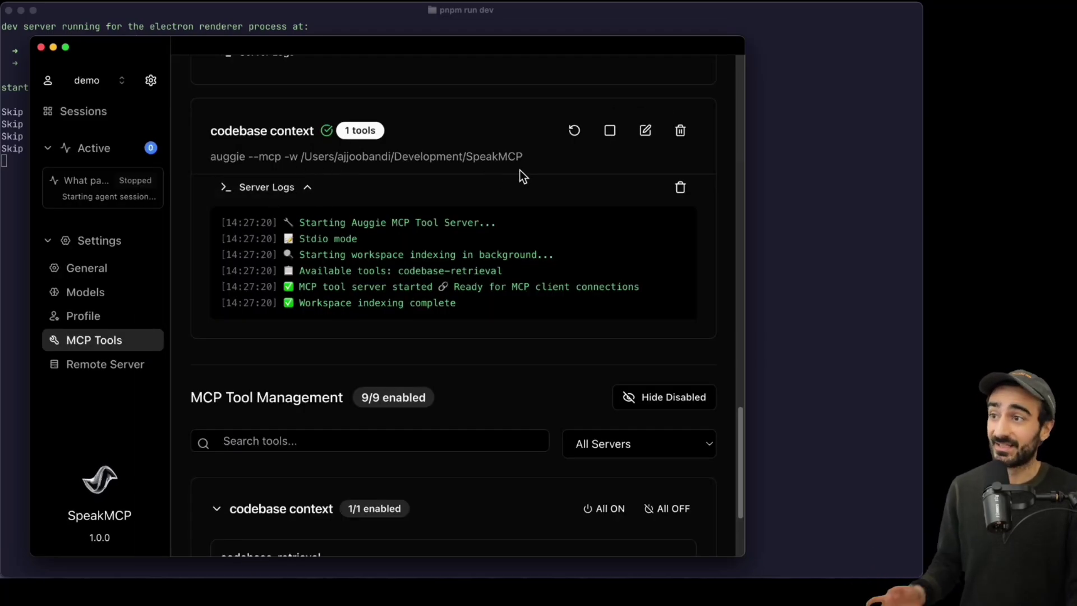
pyautogui.moveTo(508, 177)
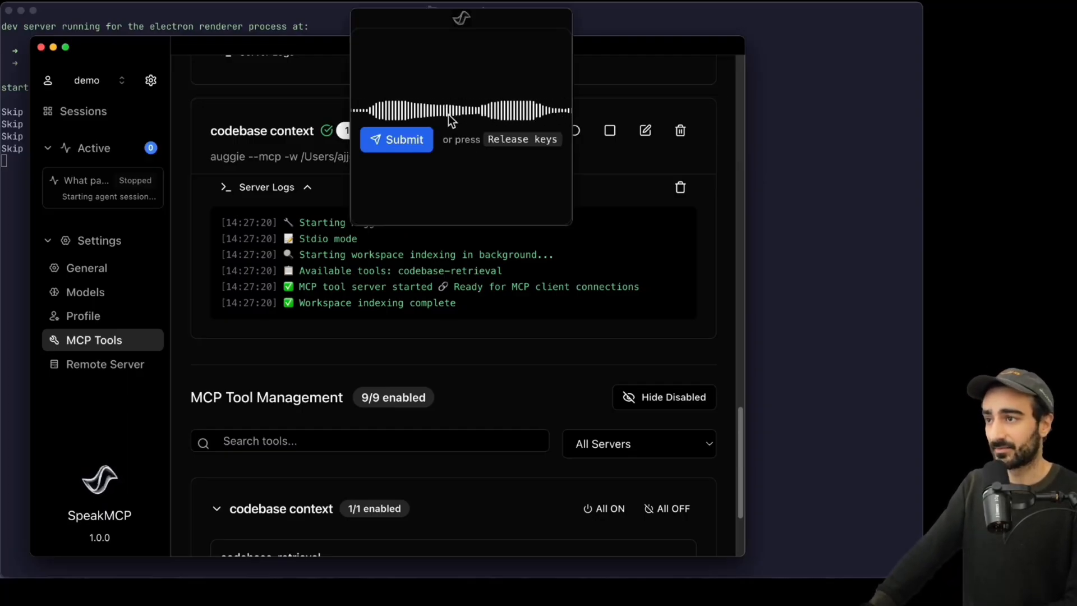
# Submit the recorded question and review the mobile app's external dependencies from codebase-retrieval.
pyautogui.click(396, 139)
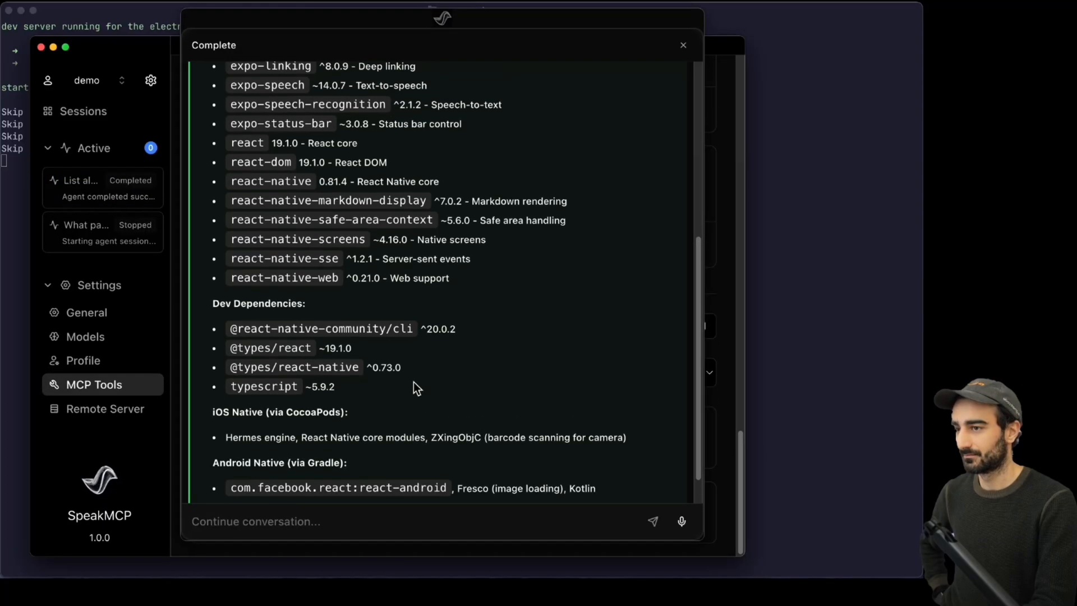
pyautogui.scroll(3)
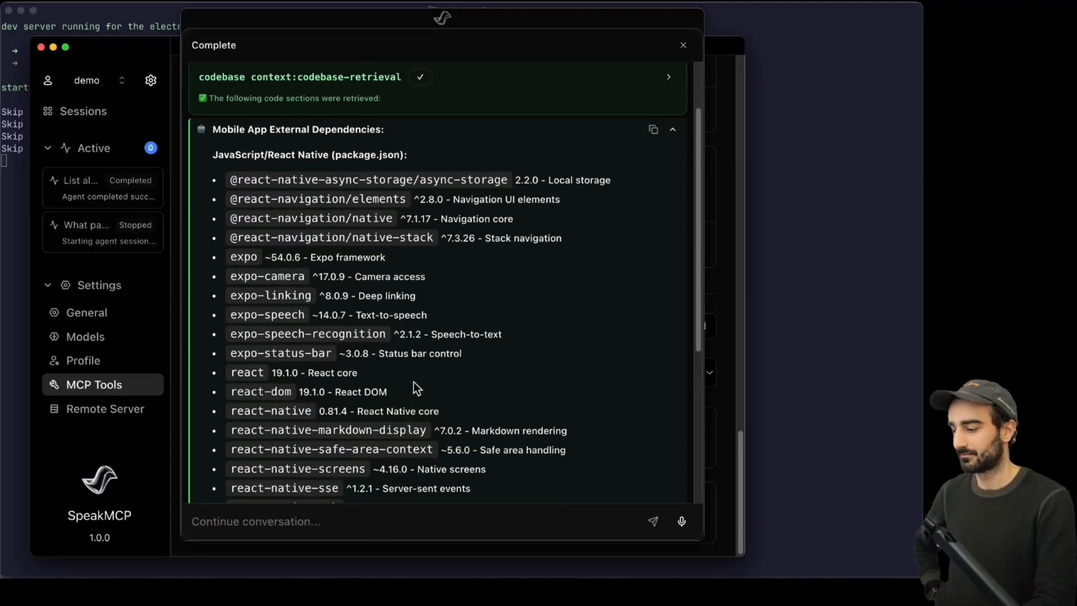